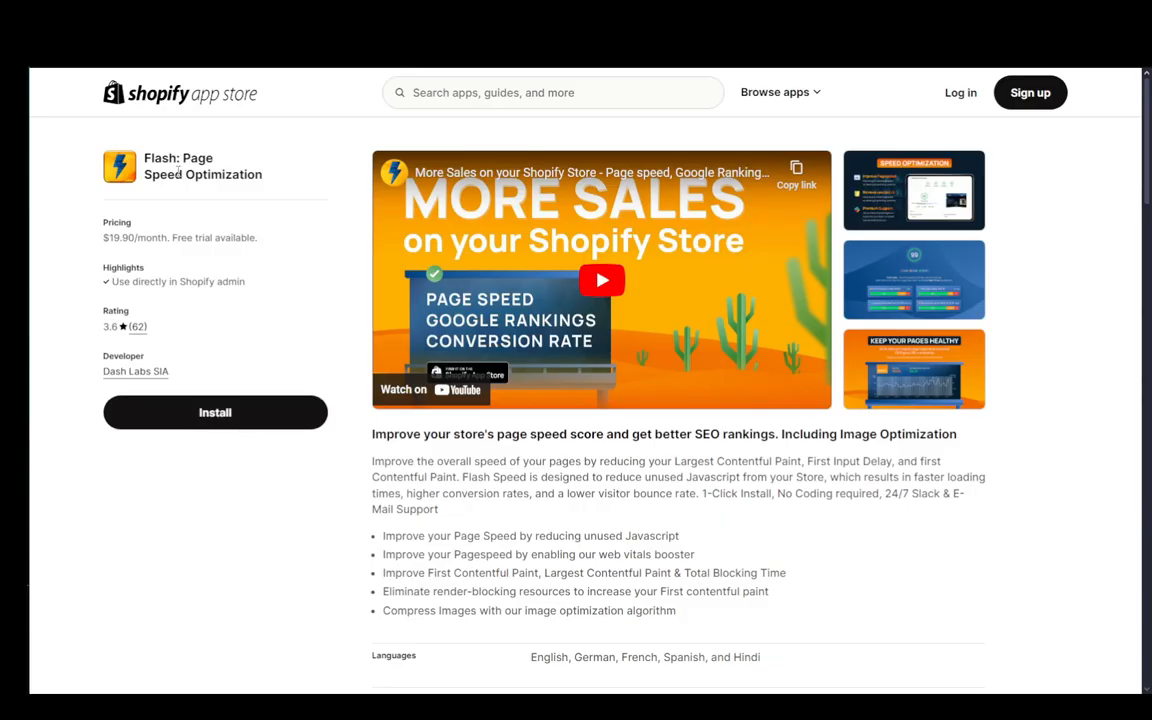
Step: Scroll down the Home dashboard toward the Online Store section of the sidebar
{"action": "scroll", "scroll_direction": "down", "scroll_amount": 3}
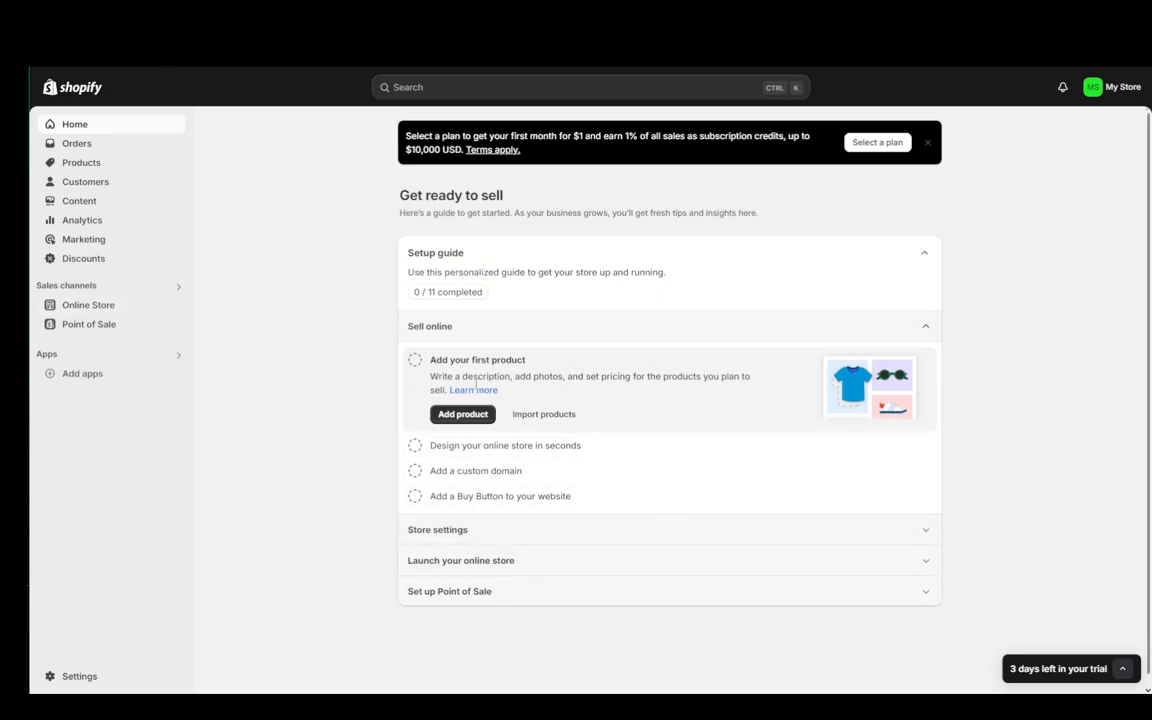
{"action": "mouse_move", "coordinate": [442, 498]}
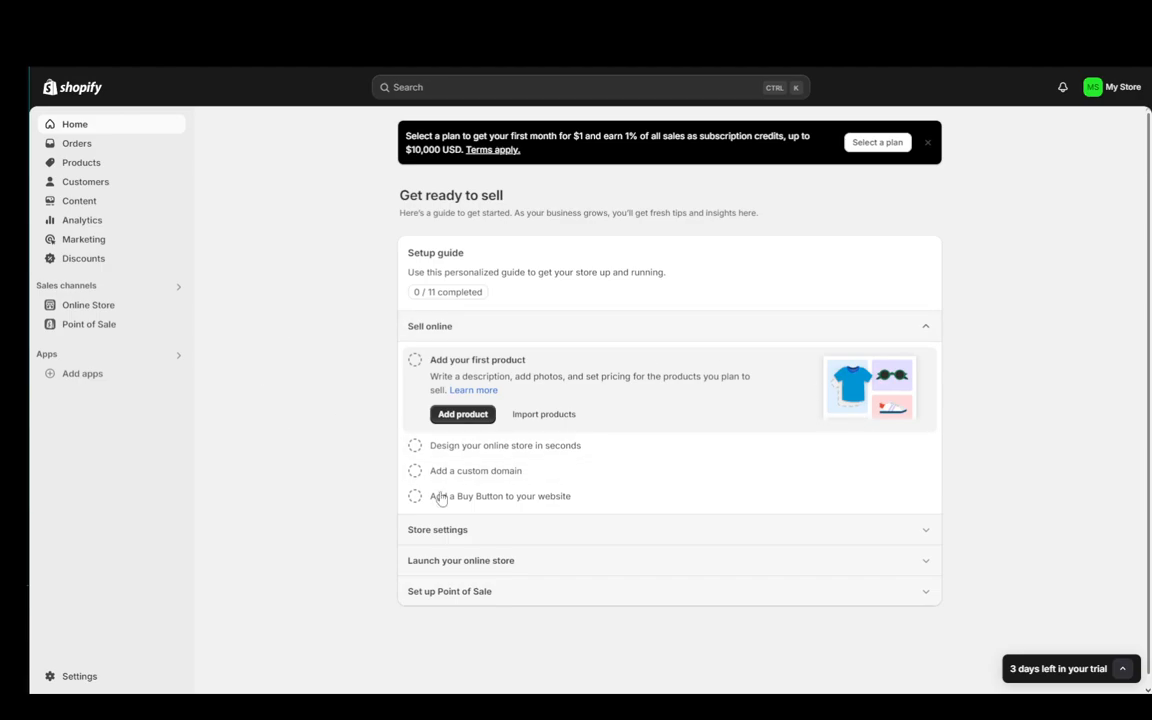
{"action": "mouse_move", "coordinate": [280, 398]}
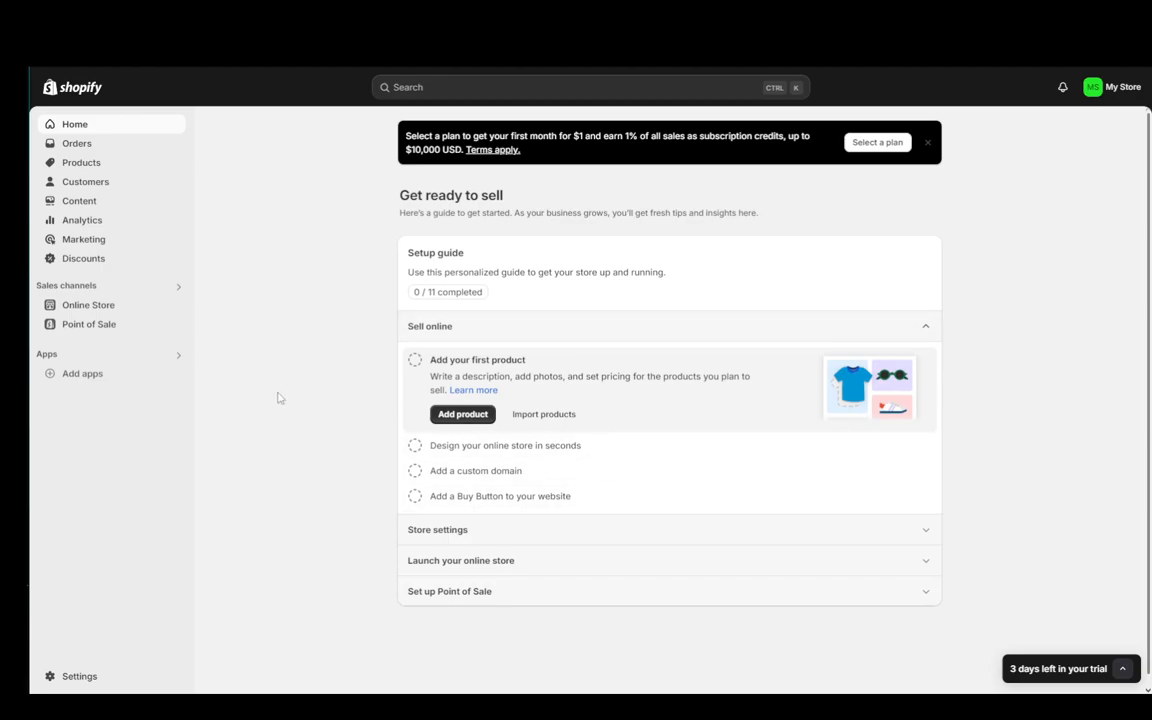
{"action": "mouse_move", "coordinate": [160, 554]}
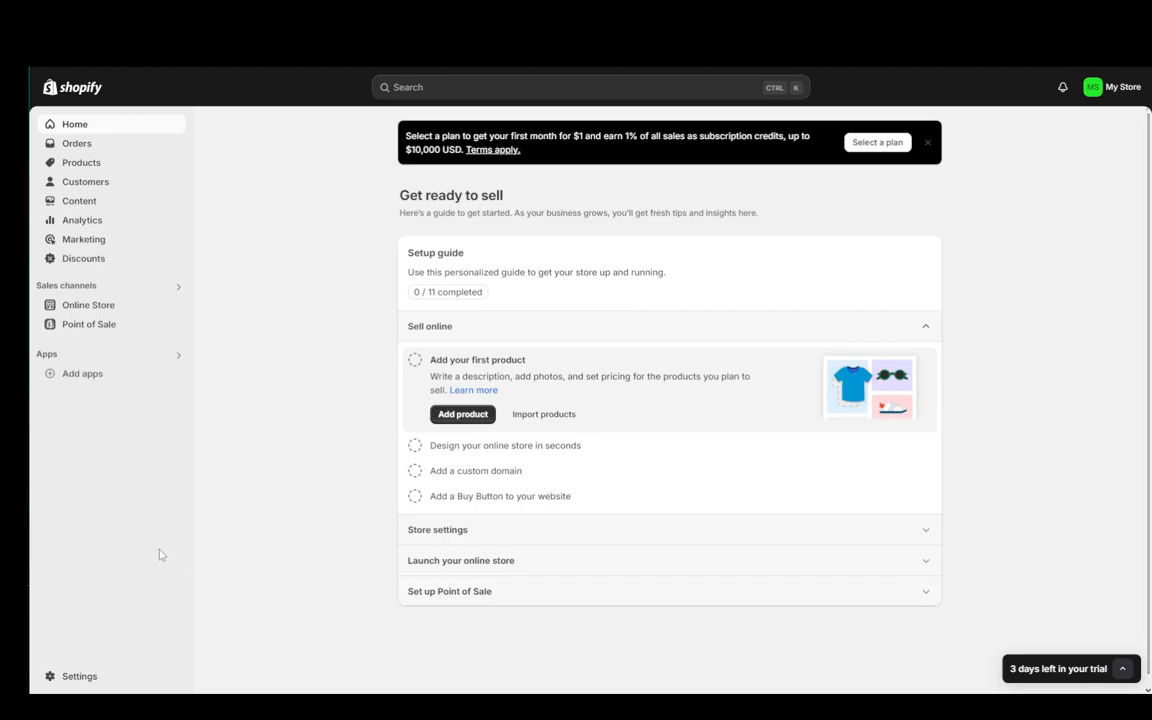
{"action": "mouse_move", "coordinate": [264, 480]}
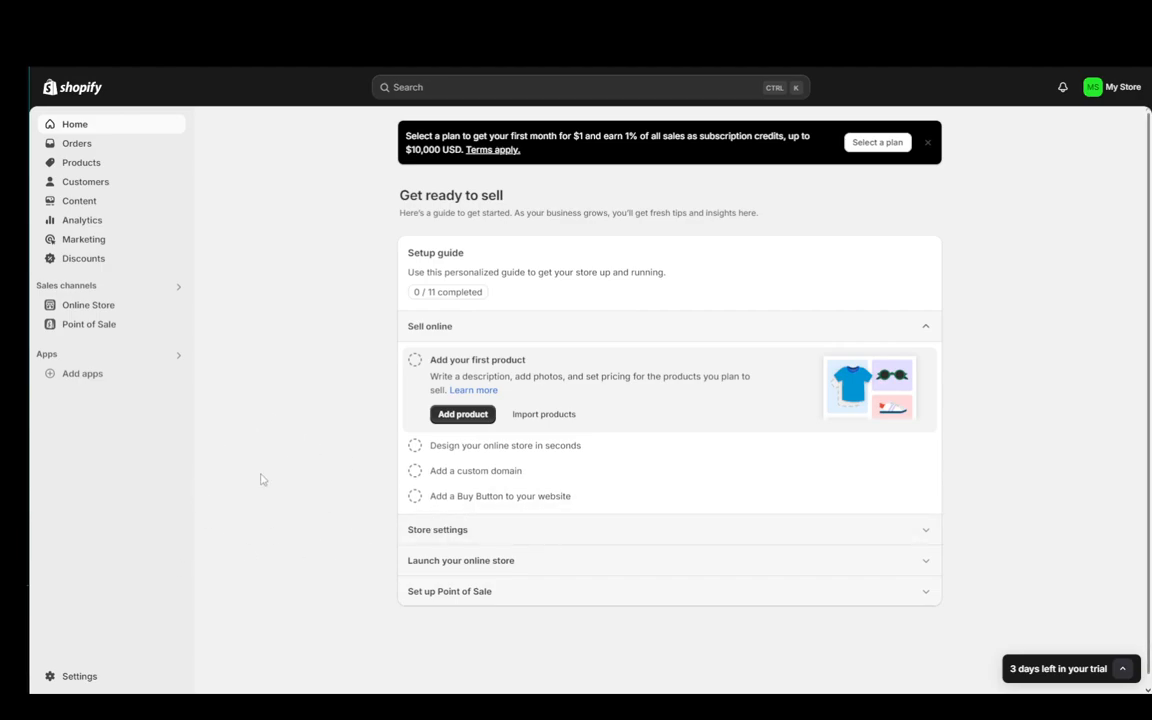
{"action": "mouse_move", "coordinate": [174, 472]}
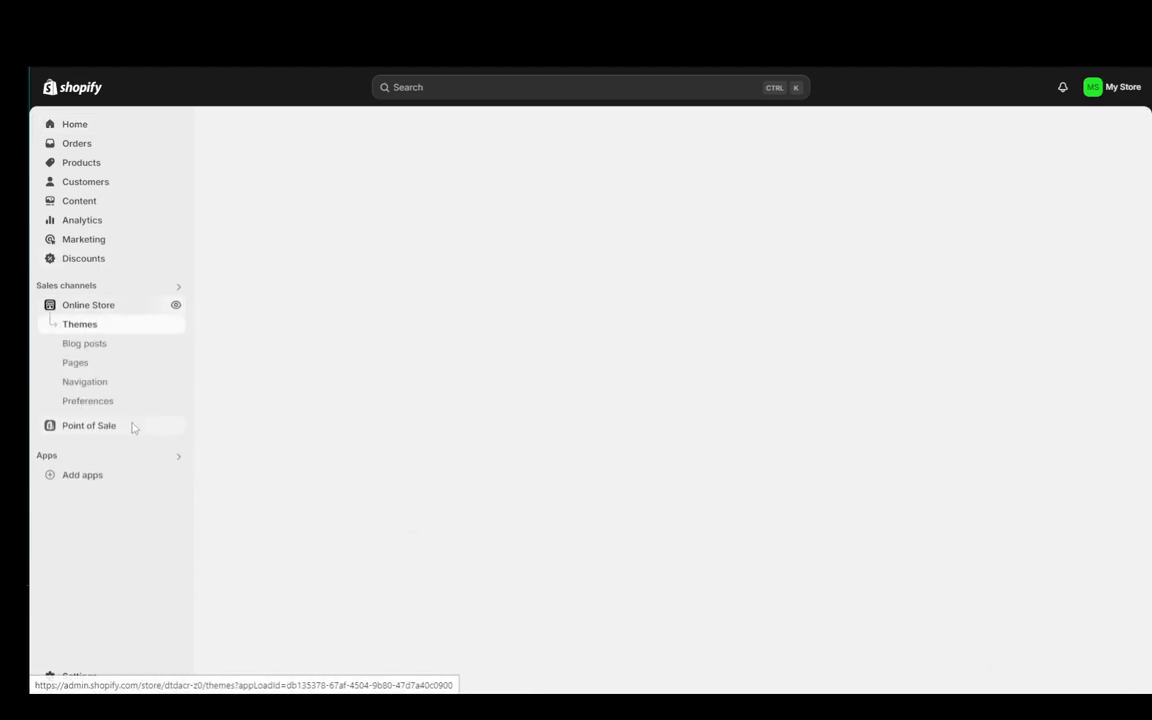
Step: From the Themes page, launch Edit code for the current Dawn theme
{"action": "left_click", "coordinate": [80, 324]}
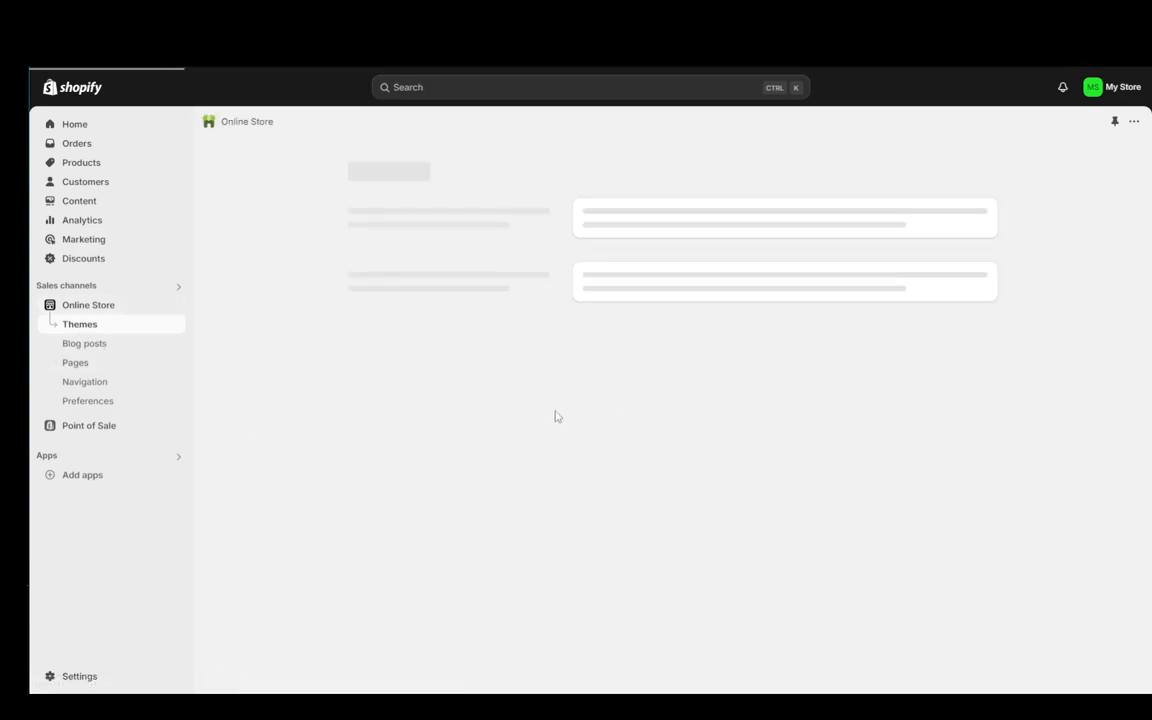
{"action": "mouse_move", "coordinate": [868, 442]}
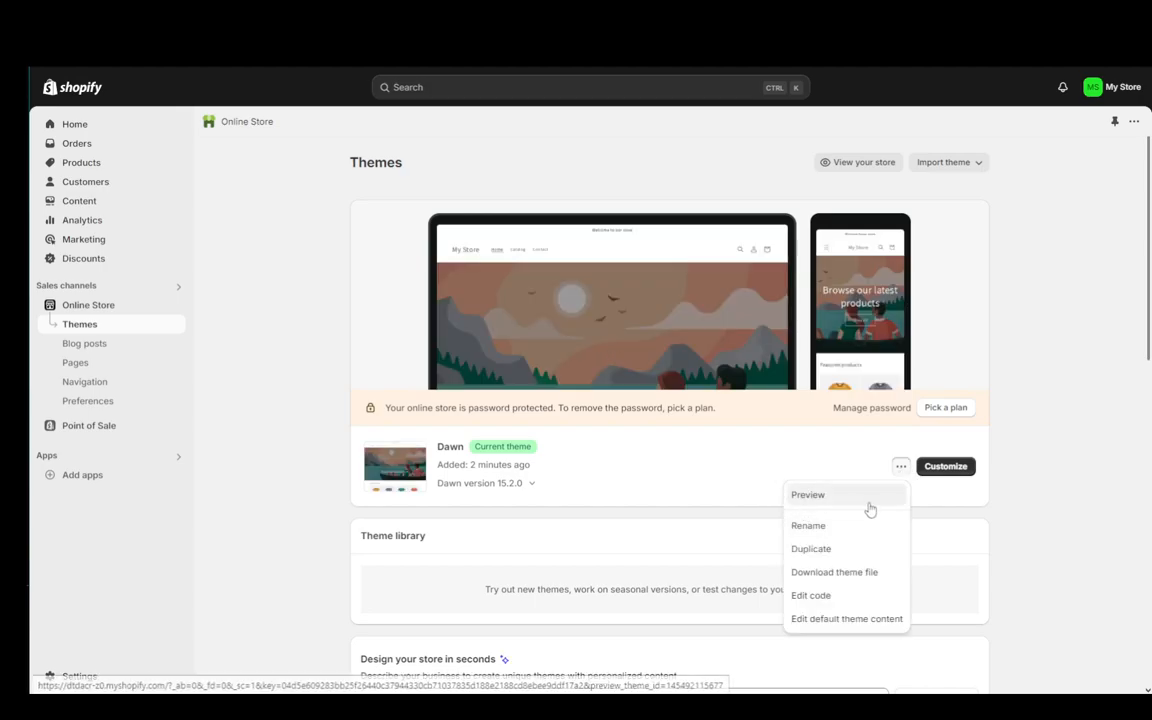
{"action": "left_click", "coordinate": [810, 596]}
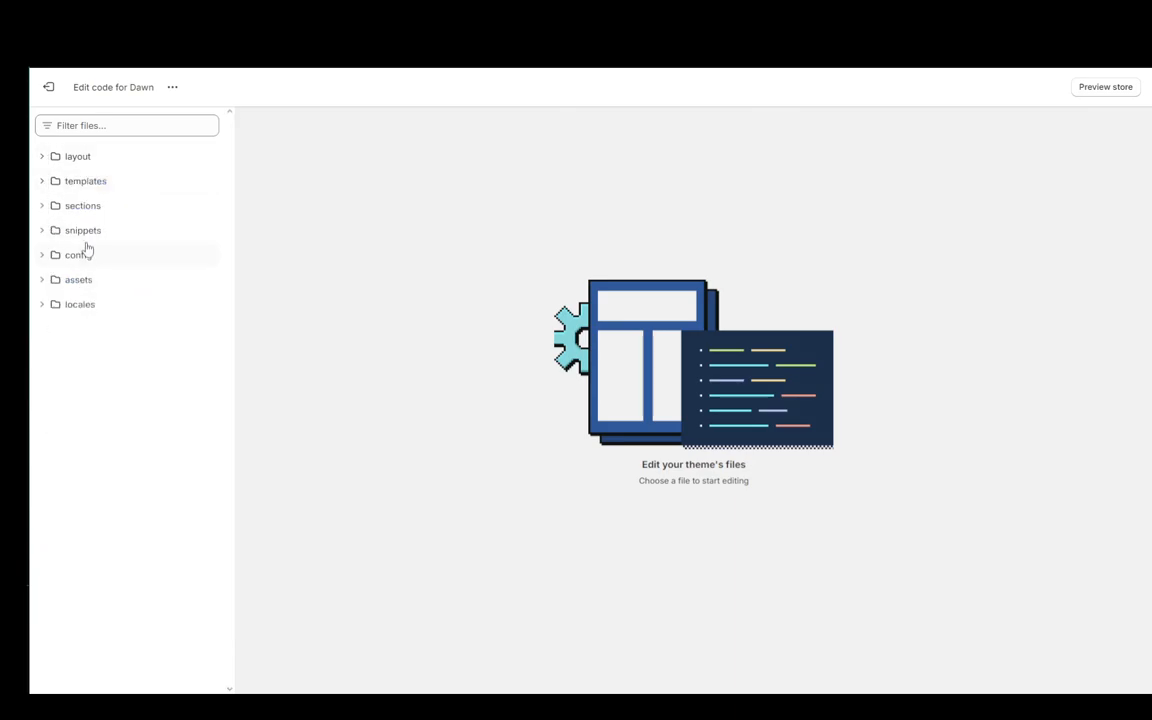
Step: Expand the assets folder and browse its JavaScript and CSS files
{"action": "left_click", "coordinate": [78, 280]}
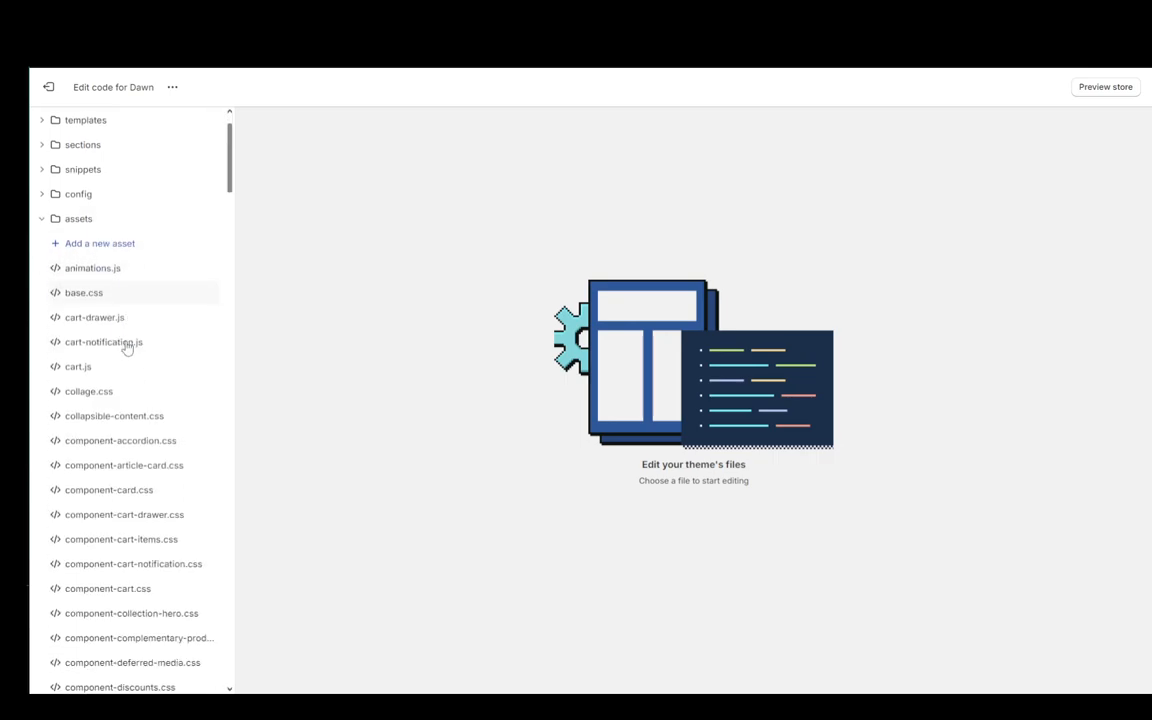
{"action": "scroll", "scroll_direction": "down", "scroll_amount": 3}
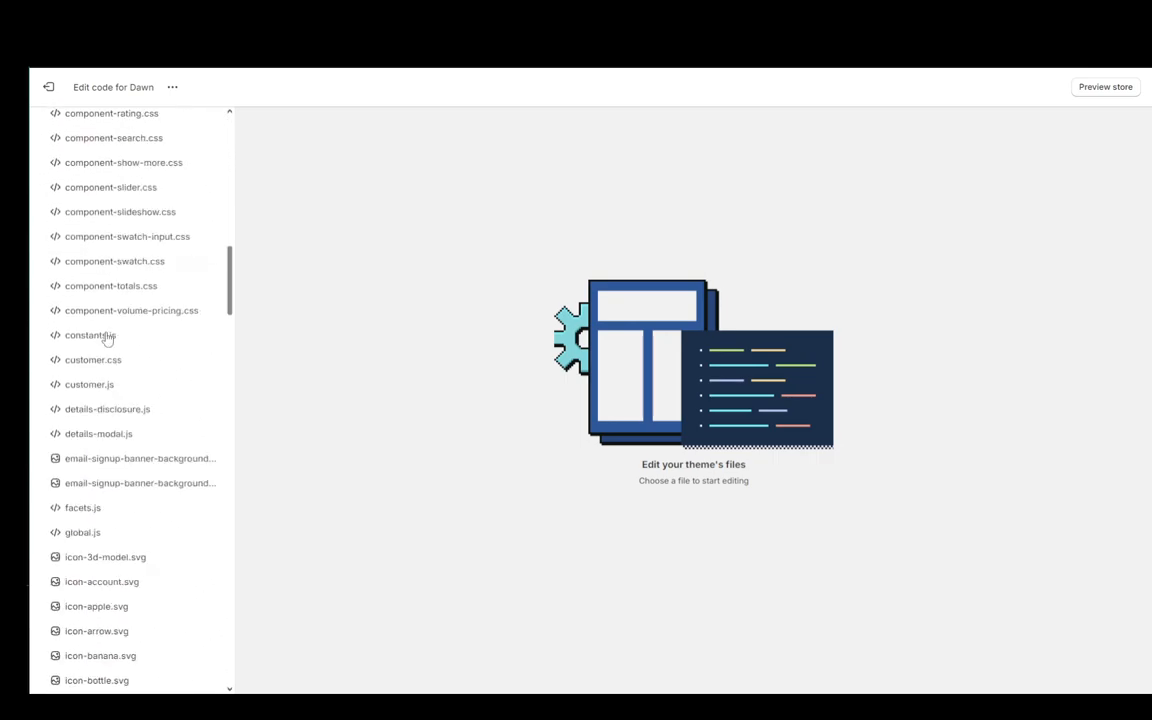
{"action": "scroll", "scroll_direction": "down", "scroll_amount": 3}
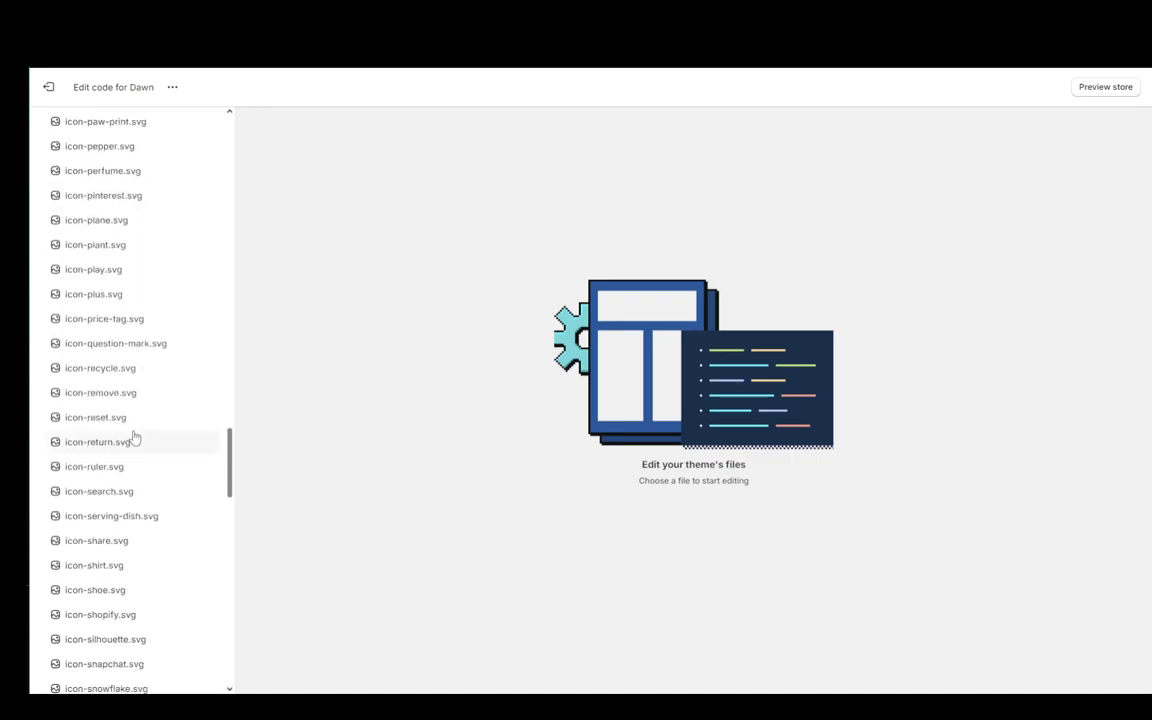
{"action": "scroll", "scroll_direction": "down", "scroll_amount": 3}
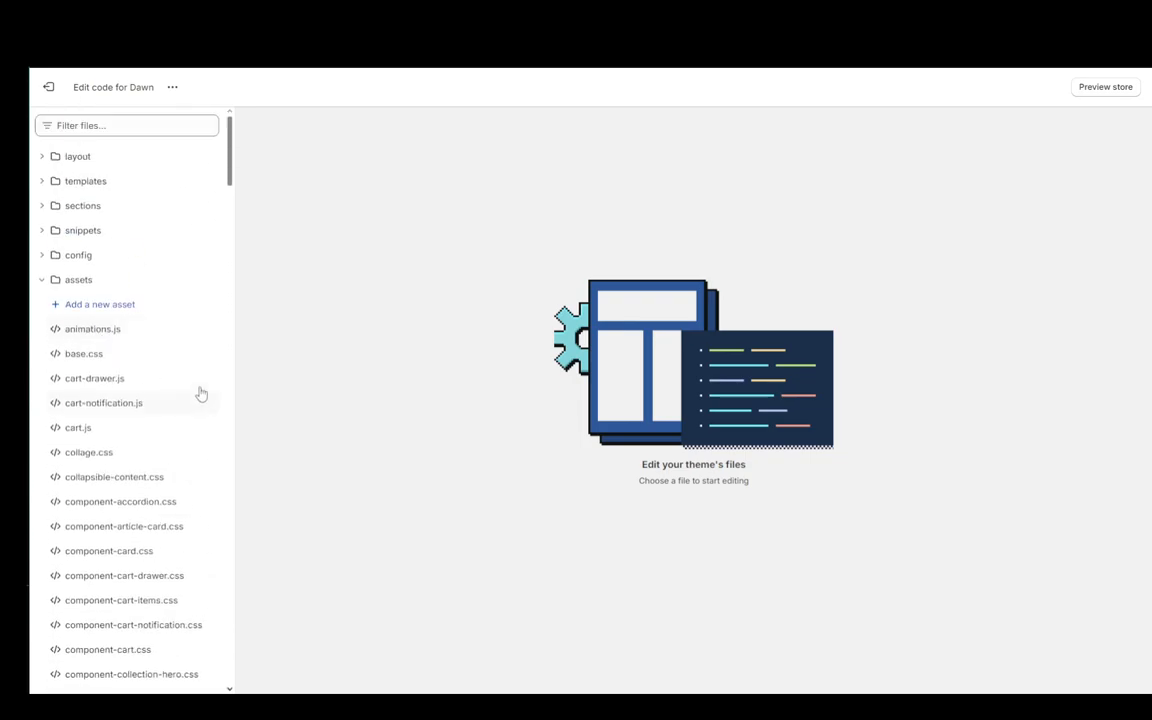
{"action": "mouse_move", "coordinate": [156, 344]}
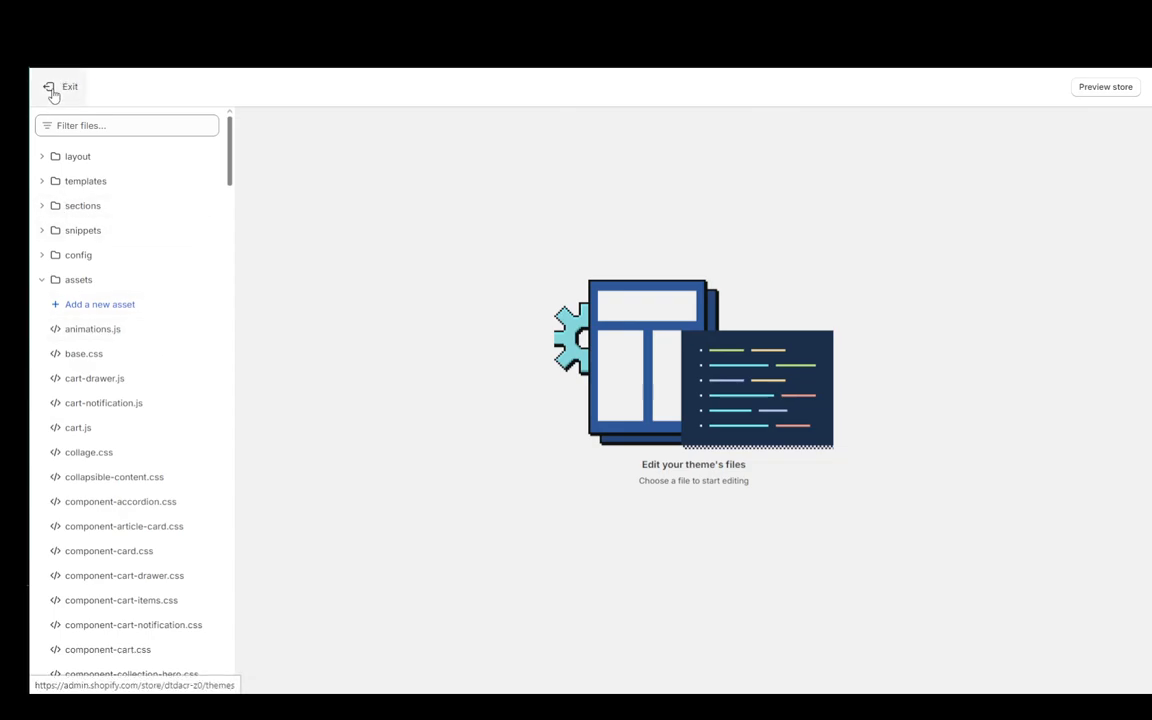
Step: Exit the code editor without opening a file and return to the Home dashboard
{"action": "left_click", "coordinate": [60, 88]}
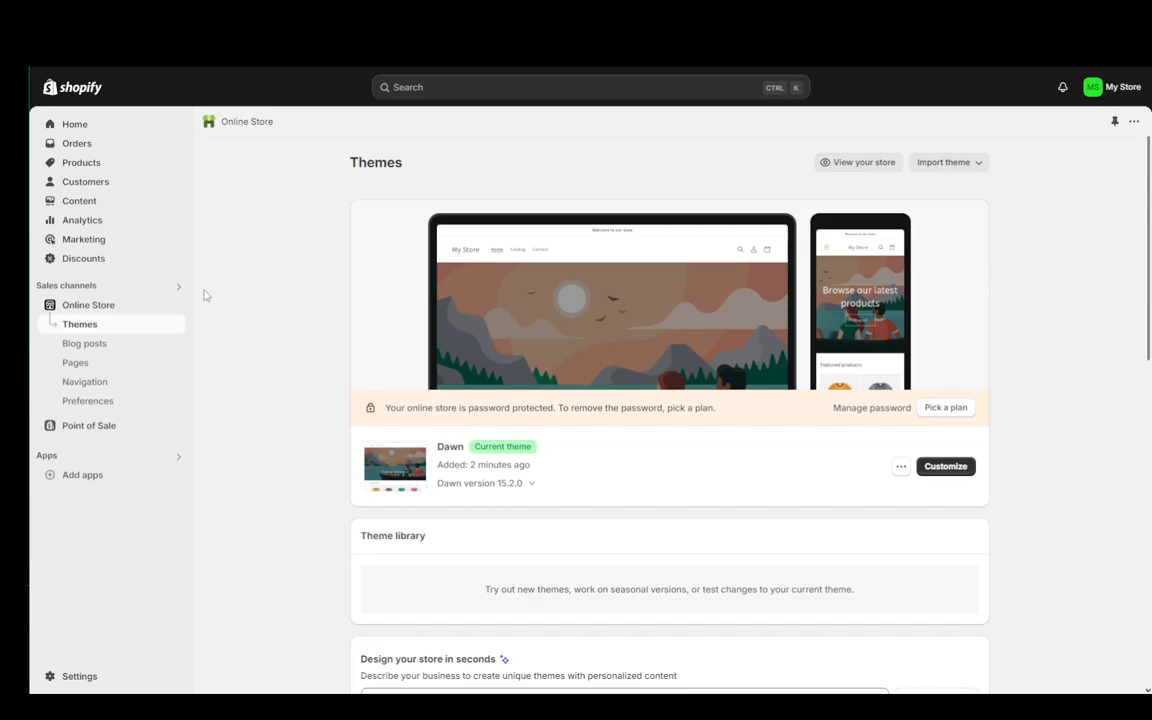
{"action": "left_click", "coordinate": [74, 124]}
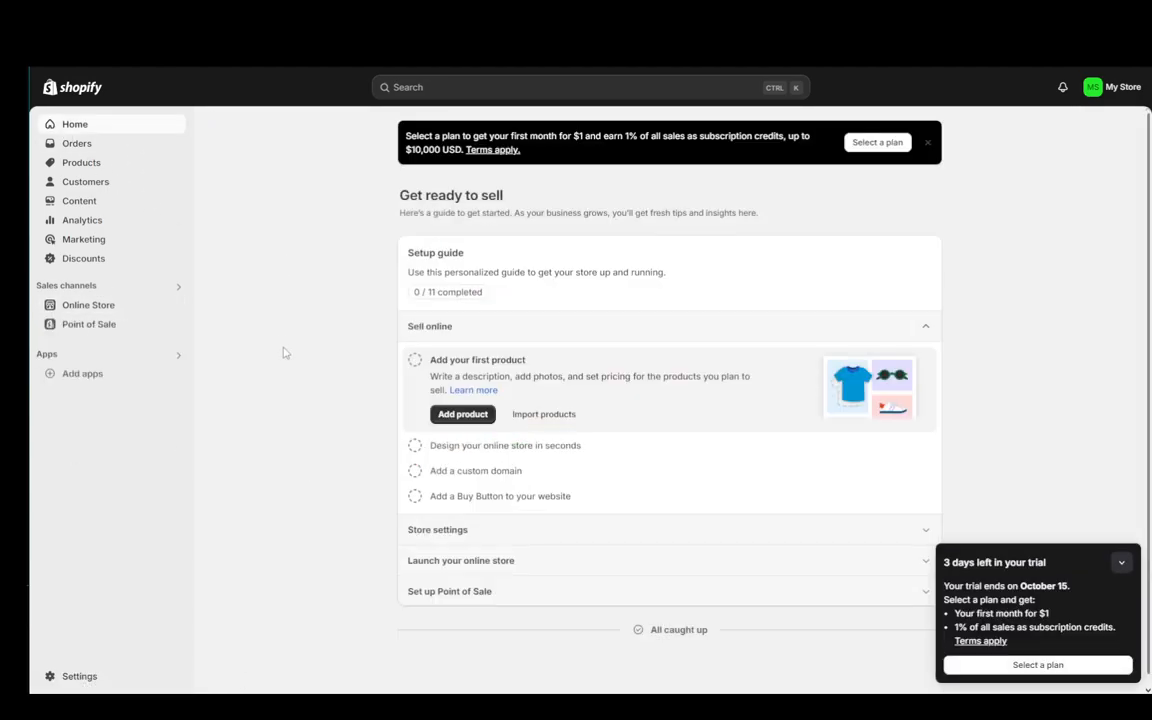
{"action": "mouse_move", "coordinate": [308, 420]}
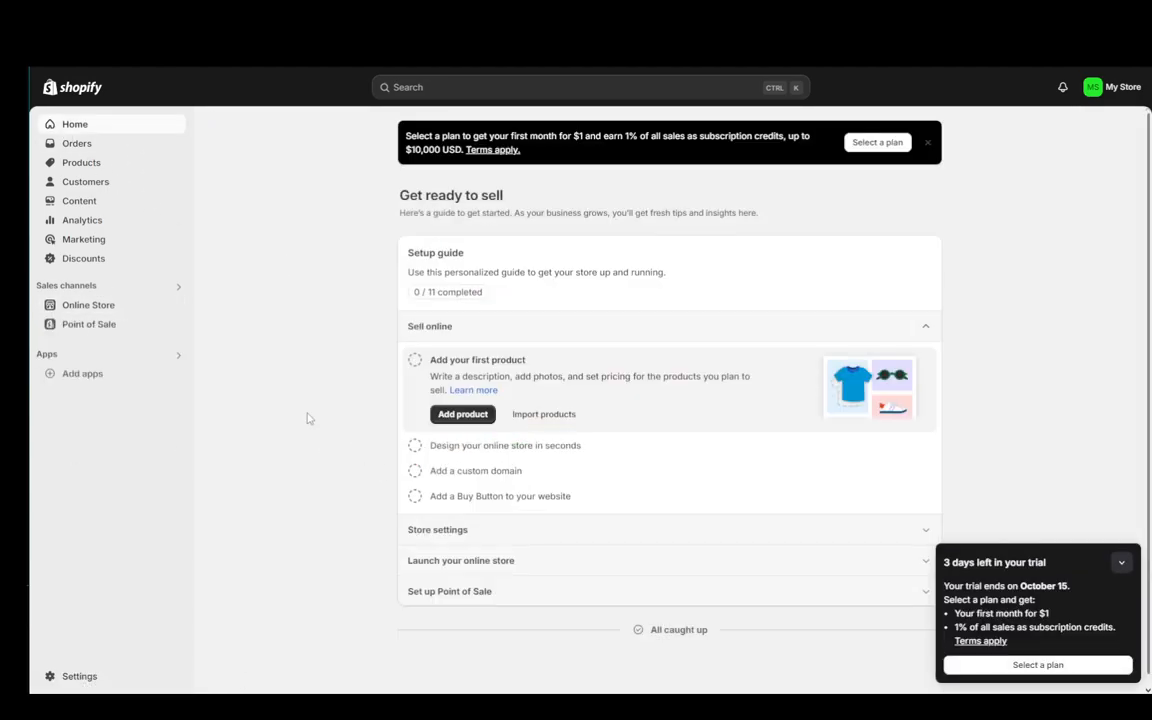